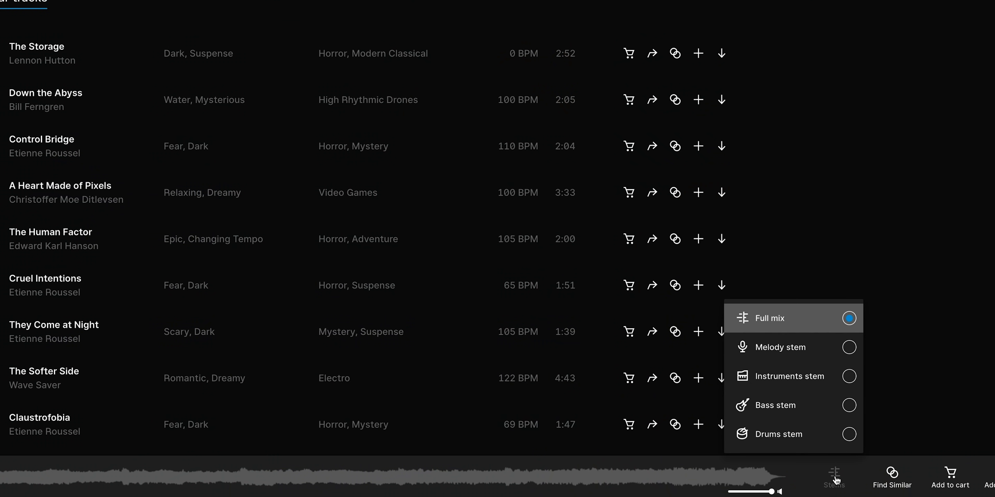
Switch the playing track from the full mix to the Melody stem.
left_click(780, 347)
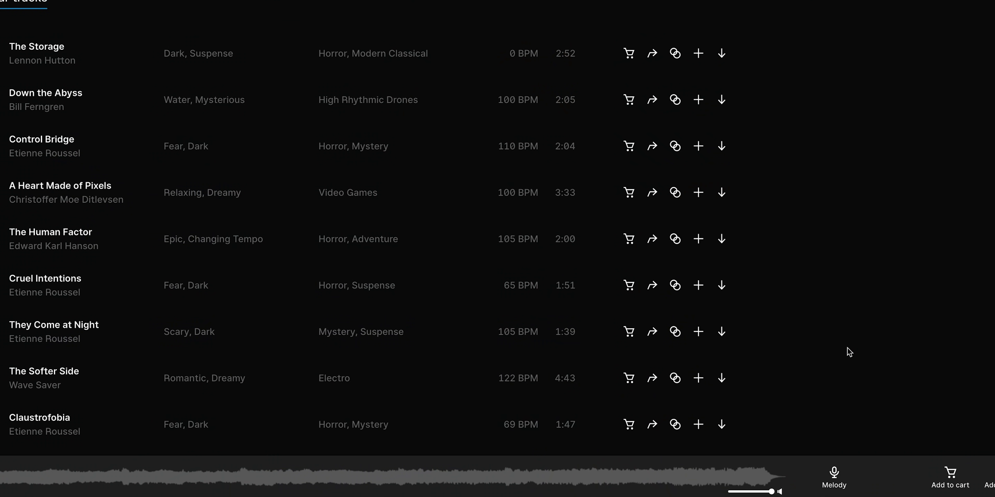